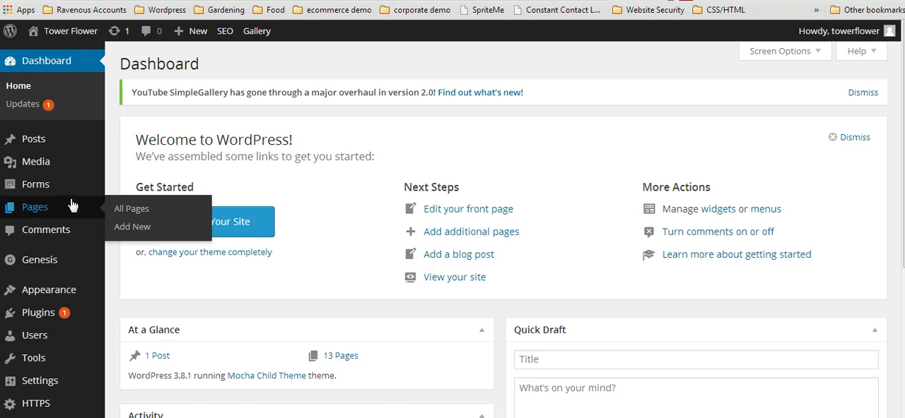
{"action": "mouse_move", "coordinate": [69, 206]}
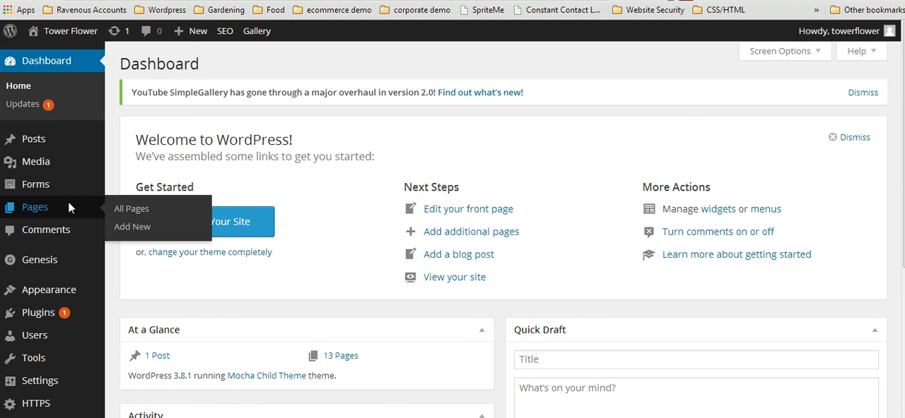
- Show the site's full Pages list from the admin sidebar
{"action": "left_click", "coordinate": [130, 209]}
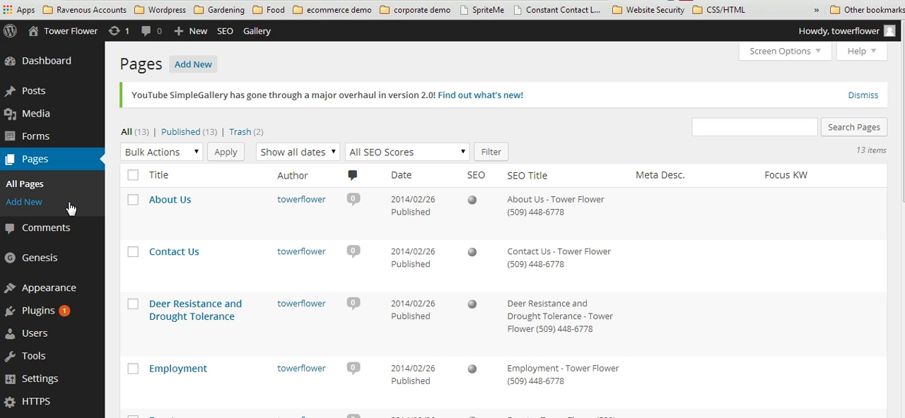
{"action": "mouse_move", "coordinate": [34, 206]}
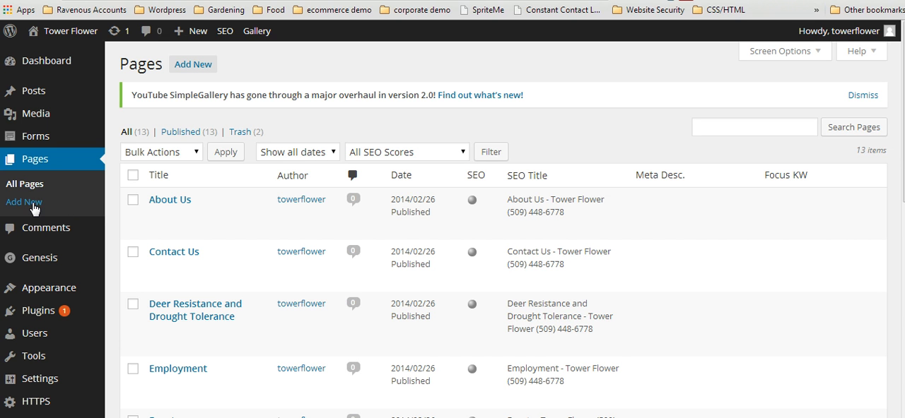
{"action": "mouse_move", "coordinate": [192, 65]}
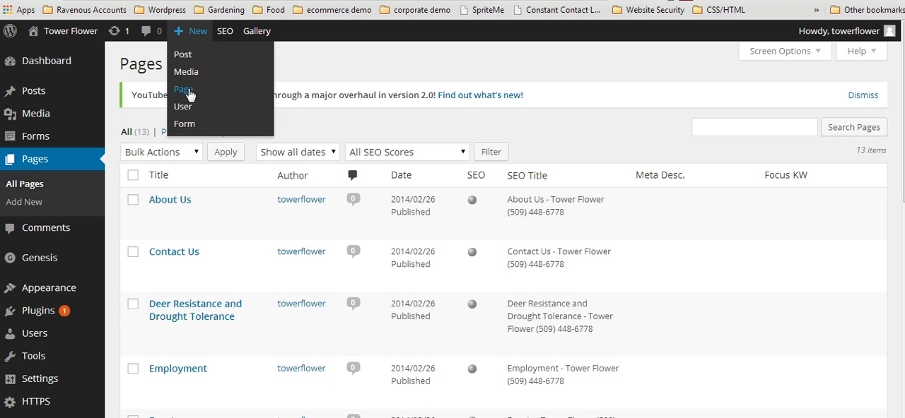
{"action": "mouse_move", "coordinate": [140, 85]}
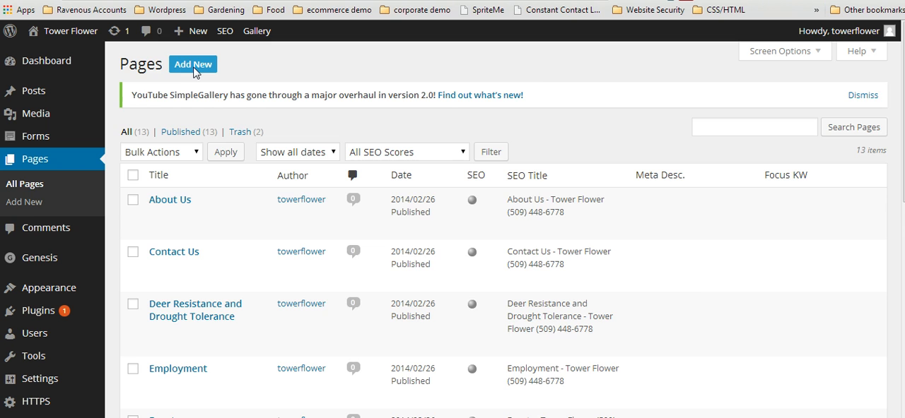
- Create a new page titled 'About Us' with the placeholder lorem ipsum body text
{"action": "left_click", "coordinate": [192, 65]}
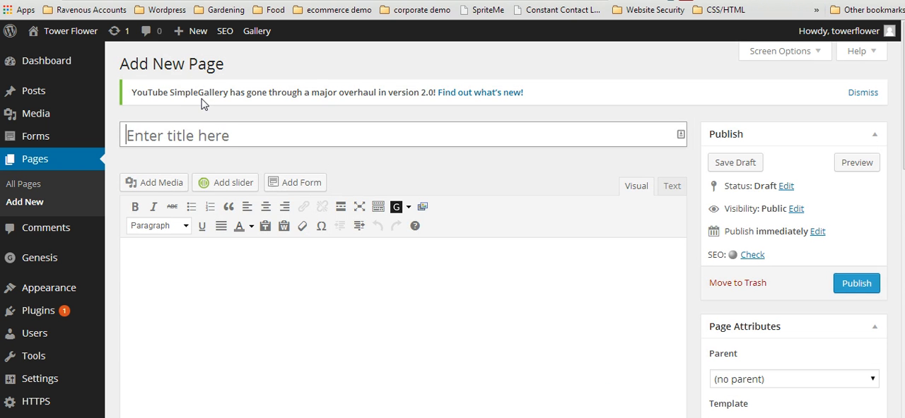
{"action": "type", "text": "About U"}
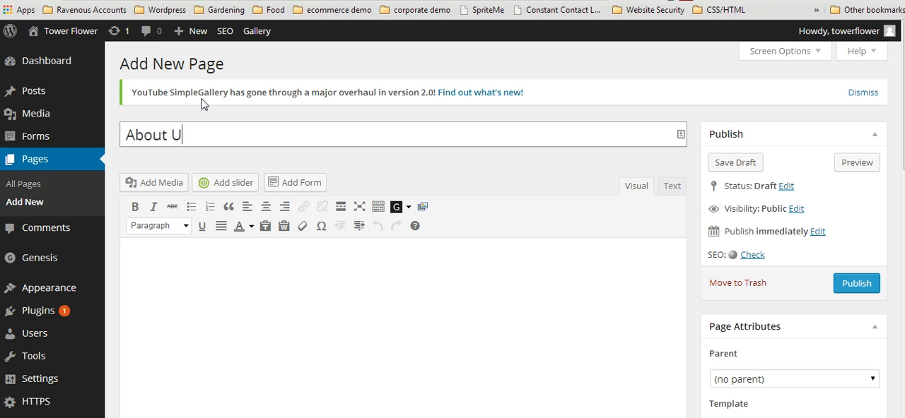
{"action": "type", "text": "s"}
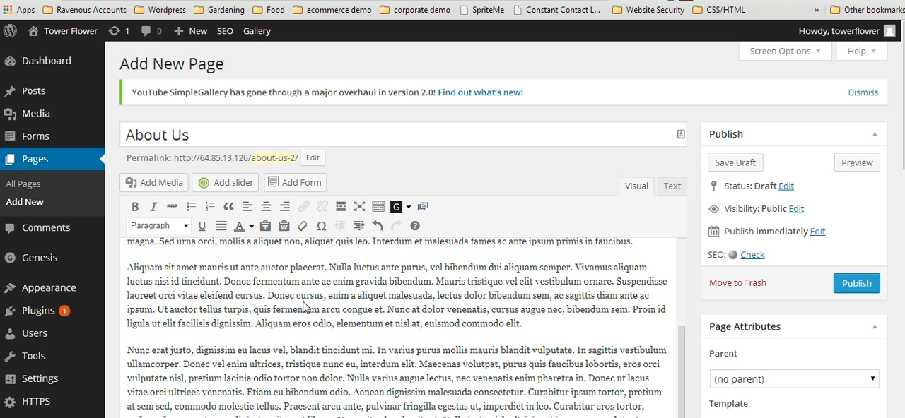
{"action": "scroll", "scroll_direction": "down", "scroll_amount": 3}
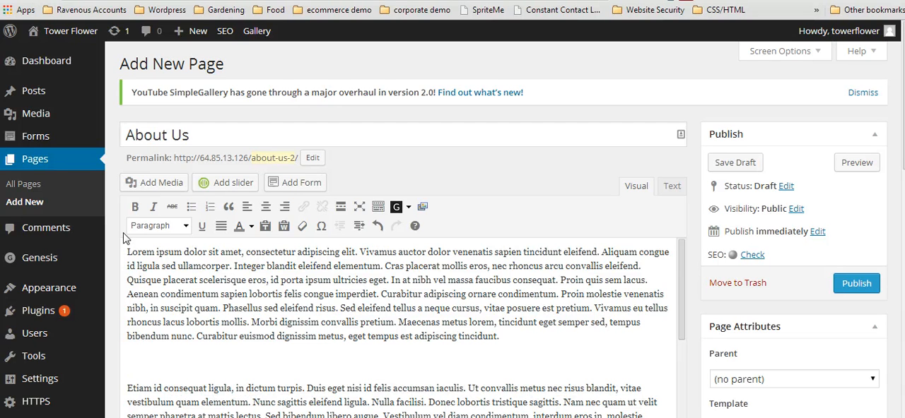
- Choose the Skylands-mature photo from the Media Library and caption it 'Fir Tree'
{"action": "left_click", "coordinate": [154, 182]}
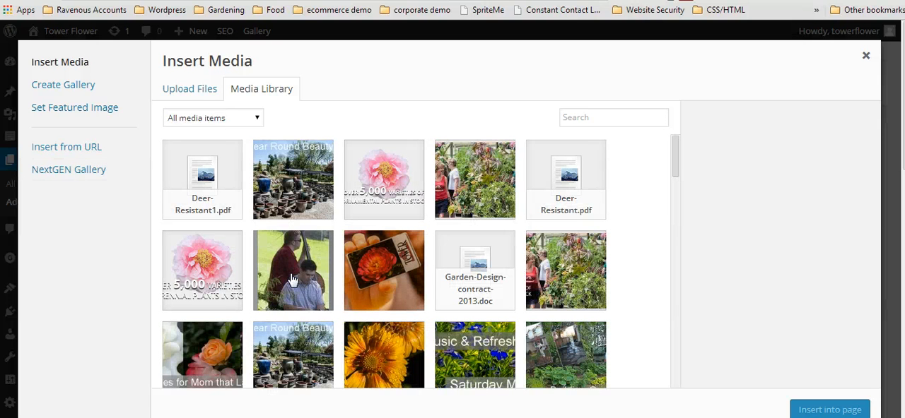
{"action": "mouse_move", "coordinate": [568, 257]}
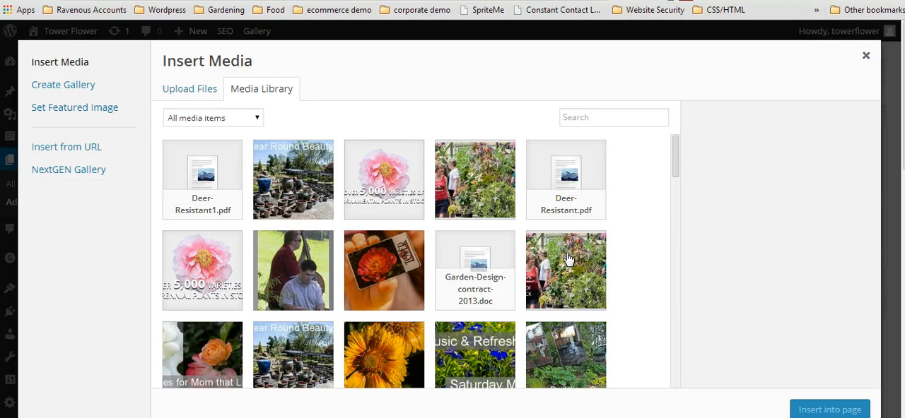
{"action": "left_click", "coordinate": [565, 271]}
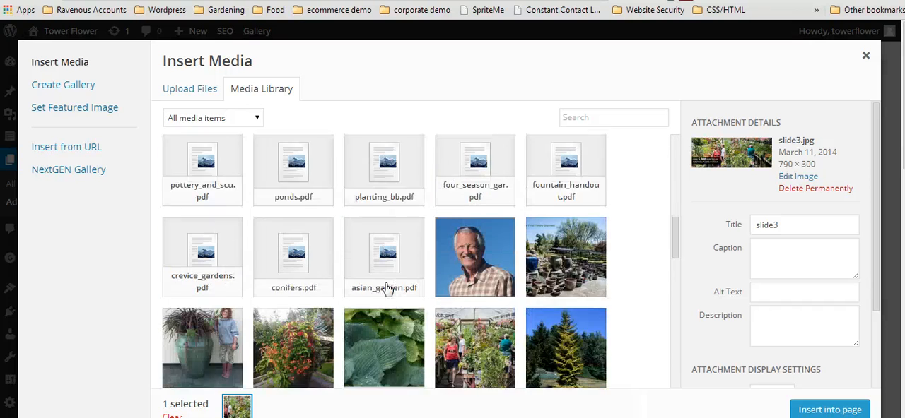
{"action": "left_click", "coordinate": [565, 279]}
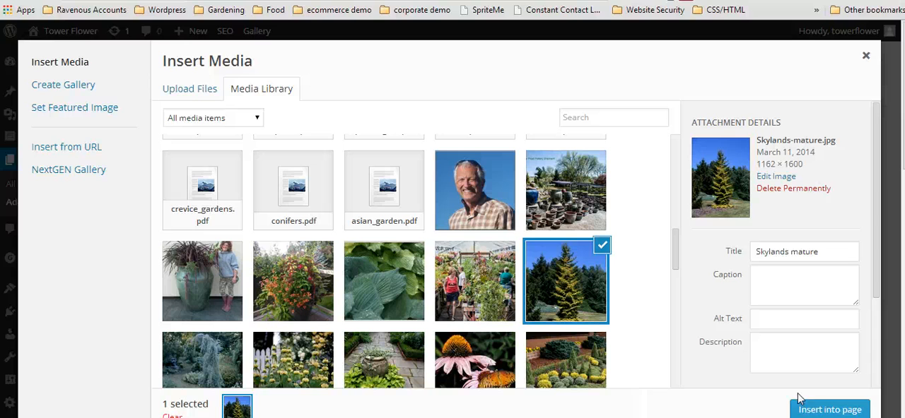
{"action": "left_click", "coordinate": [803, 285]}
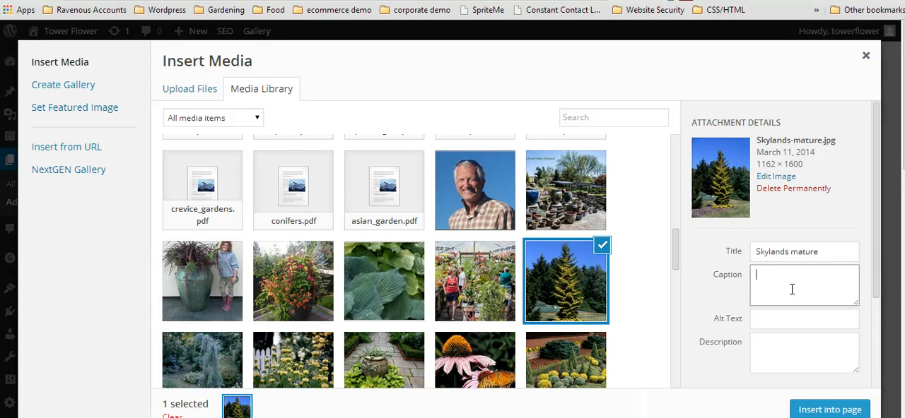
{"action": "type", "text": "Fir"}
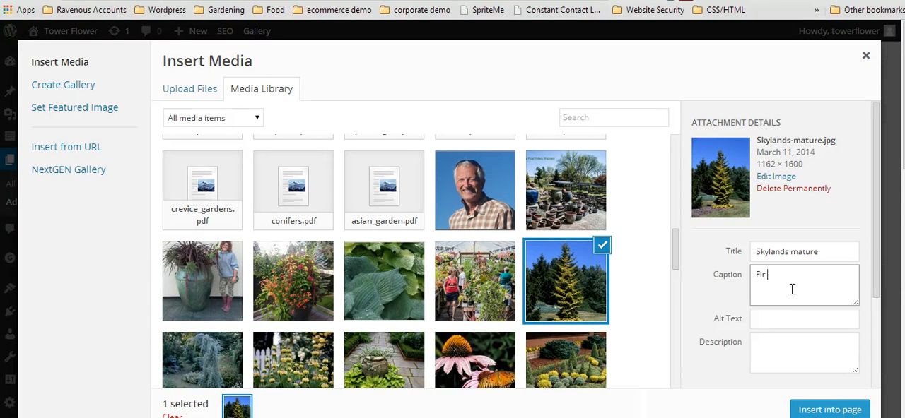
{"action": "type", "text": "Tree"}
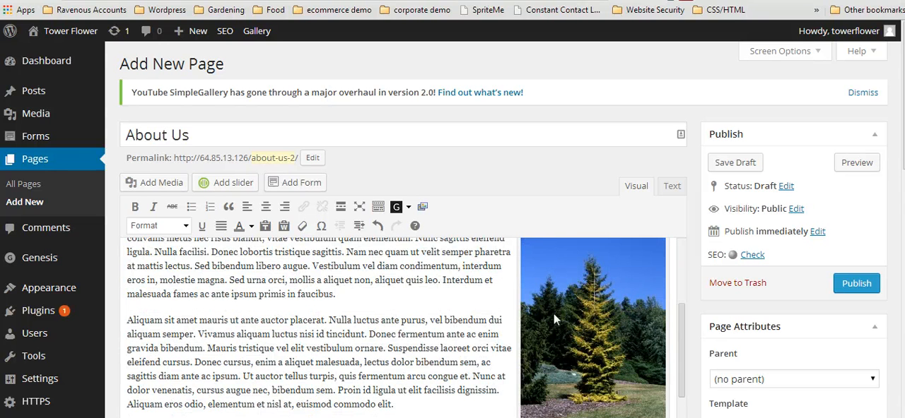
{"action": "scroll", "scroll_direction": "up", "scroll_amount": 3}
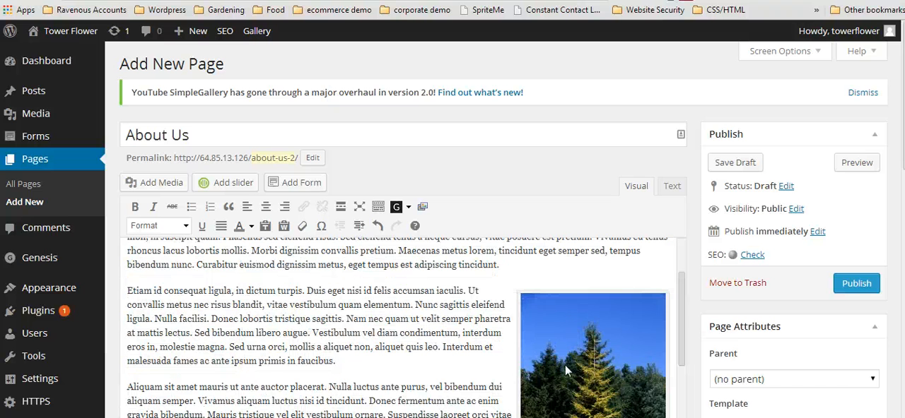
{"action": "left_click", "coordinate": [591, 353]}
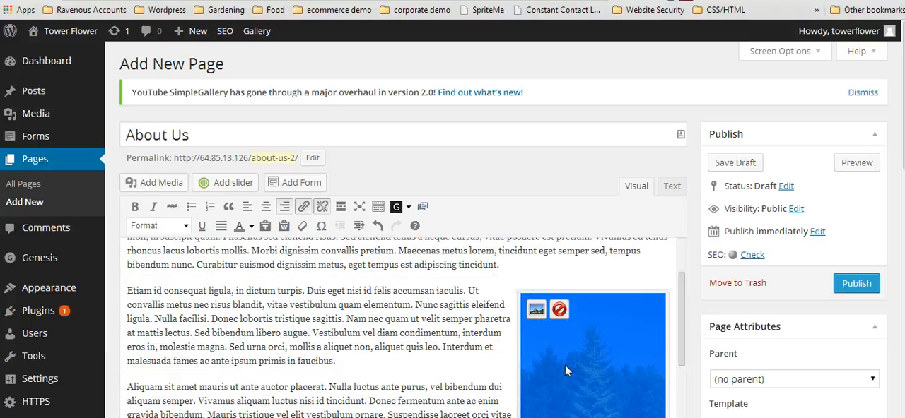
{"action": "mouse_move", "coordinate": [559, 310]}
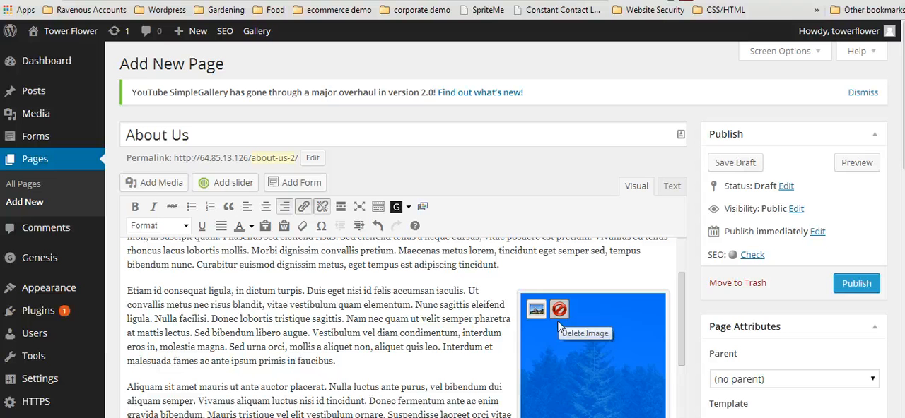
{"action": "mouse_move", "coordinate": [540, 351]}
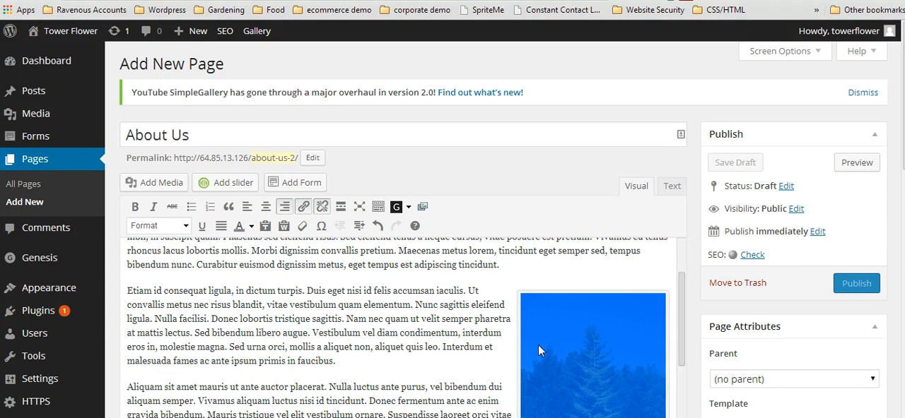
- Set the fir tree image to left alignment in its image settings
{"action": "left_click", "coordinate": [591, 354]}
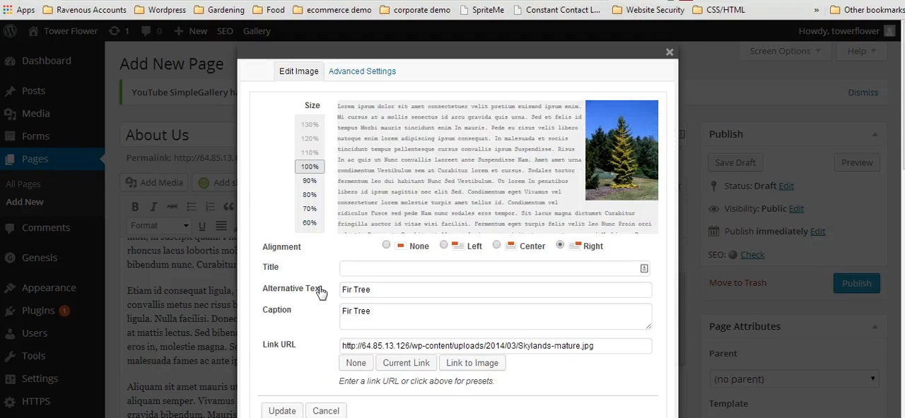
{"action": "left_click", "coordinate": [308, 223]}
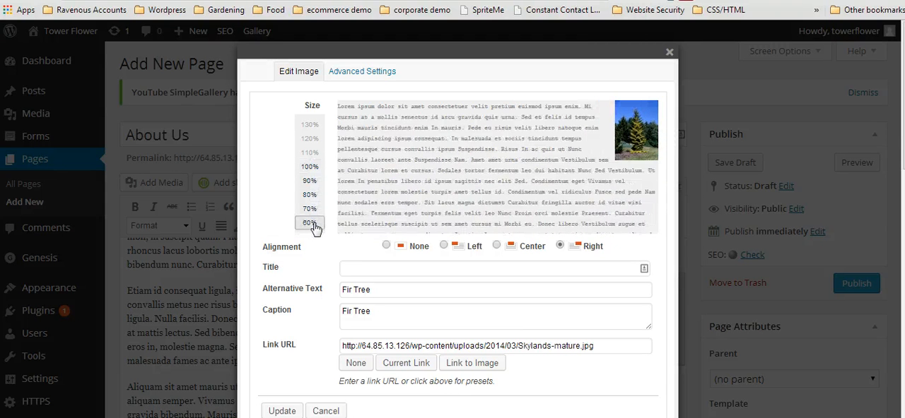
{"action": "left_click", "coordinate": [308, 167]}
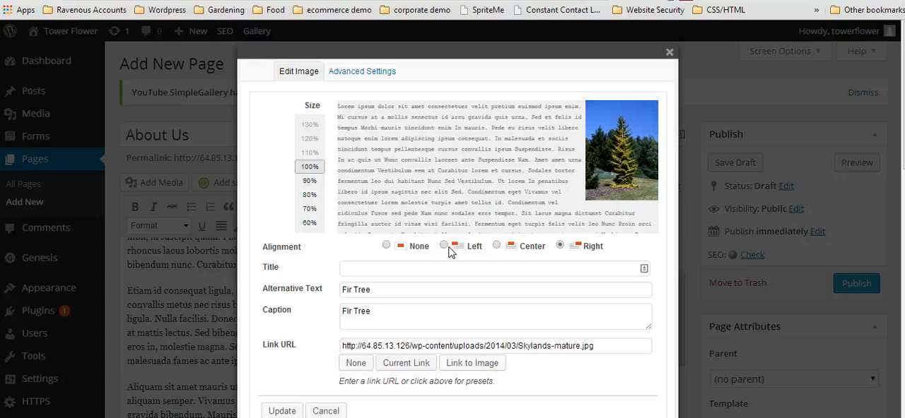
{"action": "left_click", "coordinate": [444, 246]}
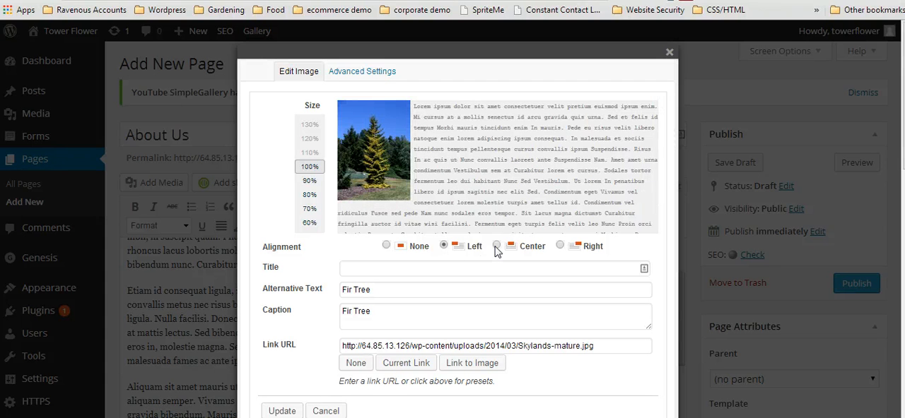
{"action": "left_click", "coordinate": [496, 246]}
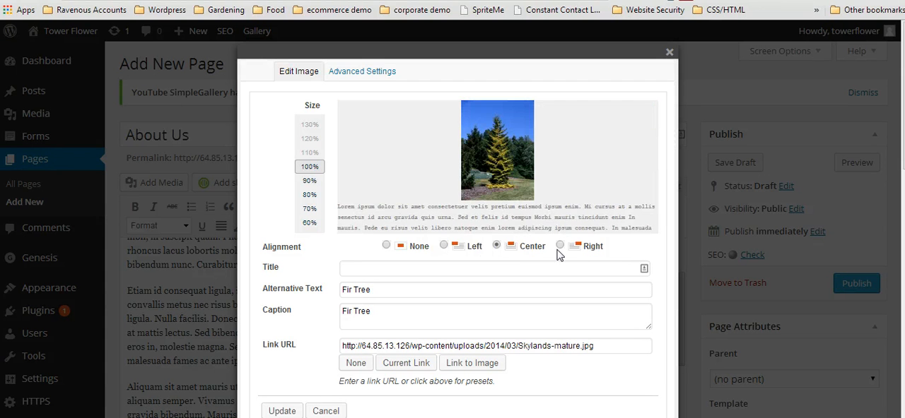
{"action": "left_click", "coordinate": [443, 246]}
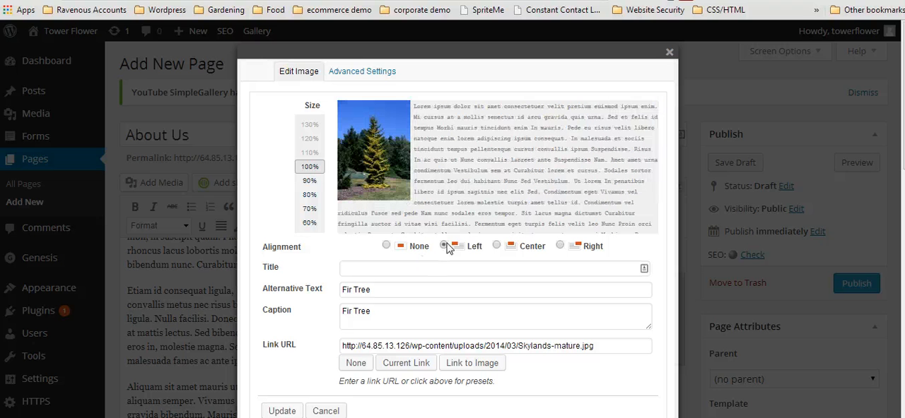
- Apply the image settings so the captioned photo sits beside the body text
{"action": "scroll", "scroll_direction": "down", "scroll_amount": 3}
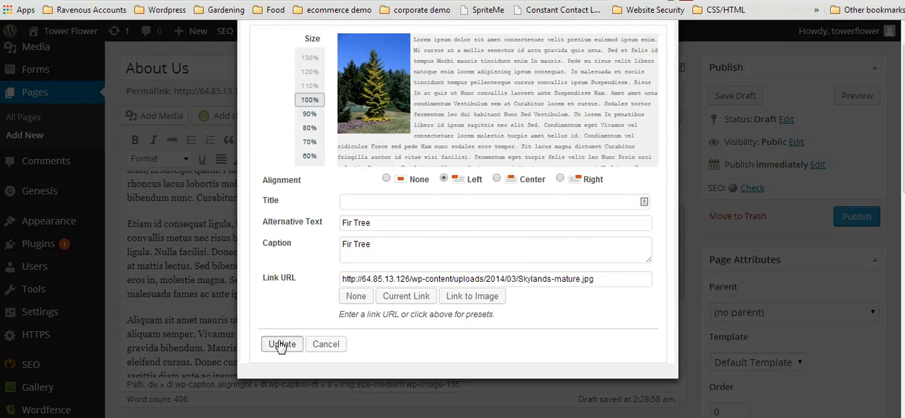
{"action": "left_click", "coordinate": [281, 345]}
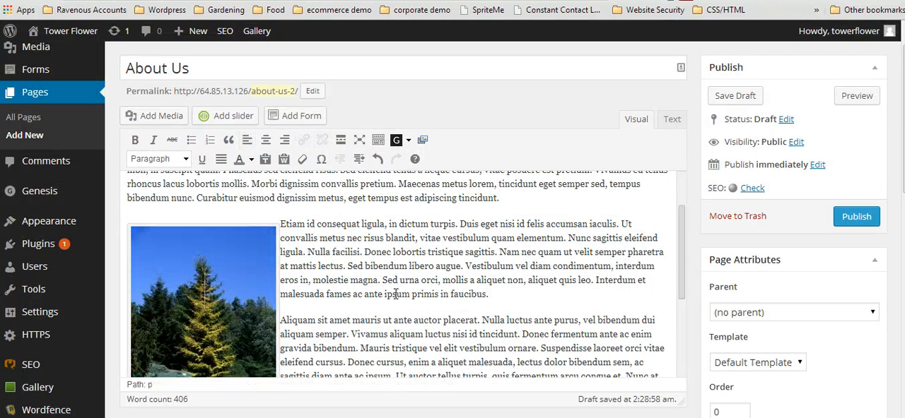
{"action": "scroll", "scroll_direction": "down", "scroll_amount": 3}
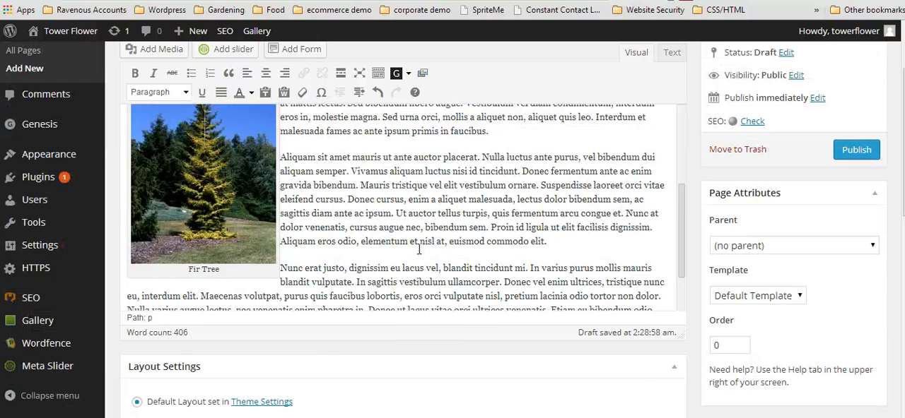
{"action": "scroll", "scroll_direction": "up", "scroll_amount": 3}
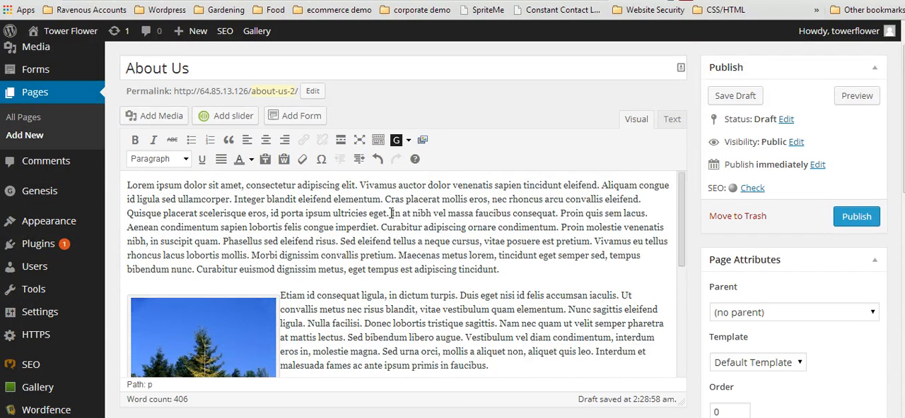
- Bold the sentence 'In at nibh vel massa faucibus consequat.' and mark the break after 'eleifend risus.'
{"action": "double_click", "coordinate": [473, 212]}
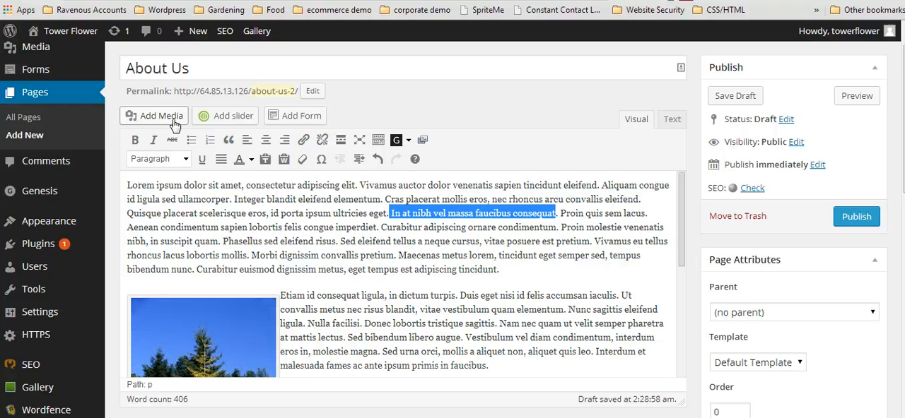
{"action": "left_click", "coordinate": [136, 138]}
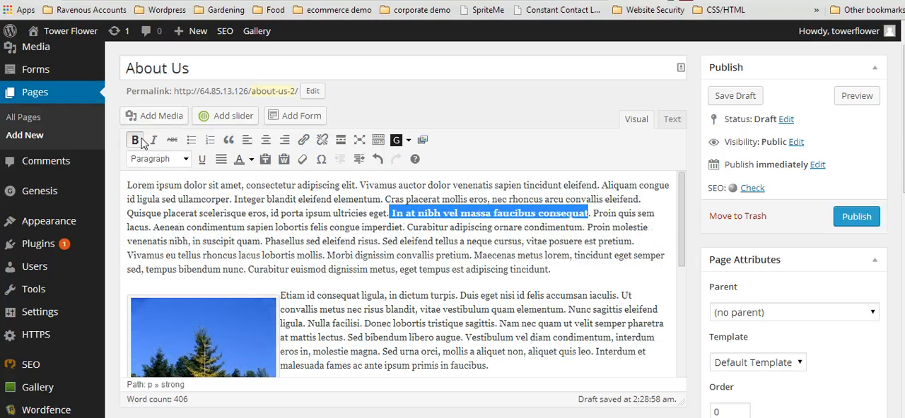
{"action": "left_click", "coordinate": [136, 139]}
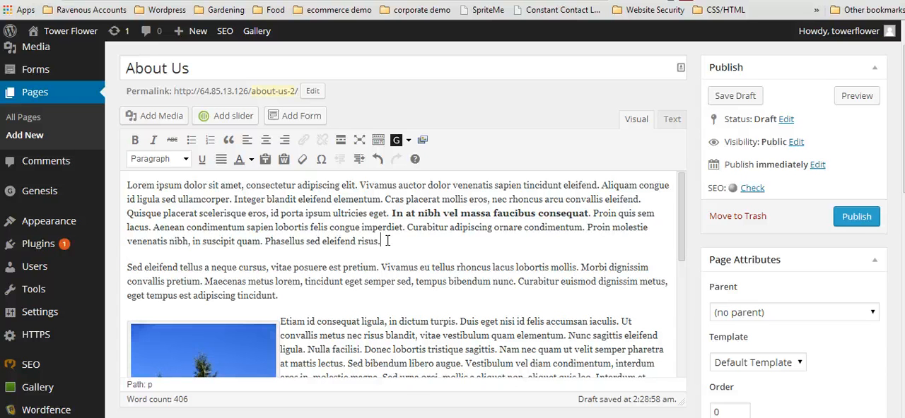
- Add four lines 'bullet 1' through 'bullet4' as new paragraphs below the first paragraph
{"action": "key", "text": "Return"}
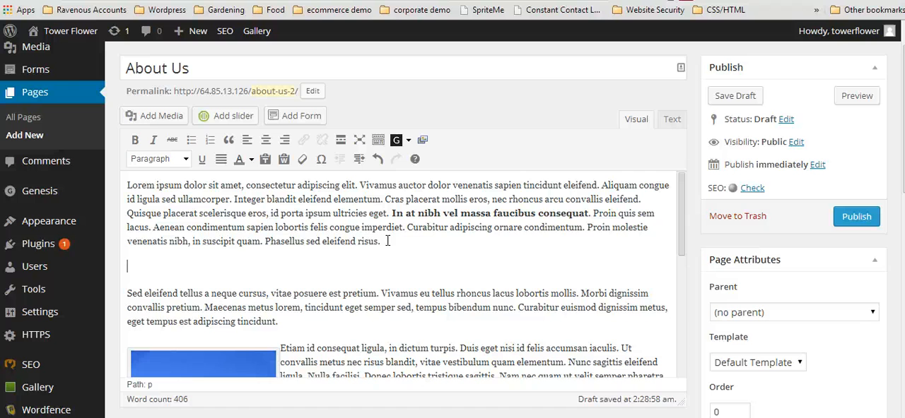
{"action": "type", "text": "bullet i"}
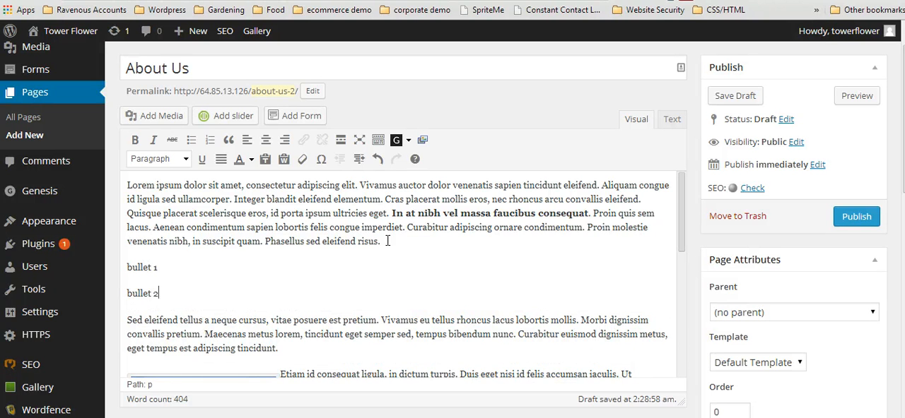
{"action": "type", "text": "bullet 3"}
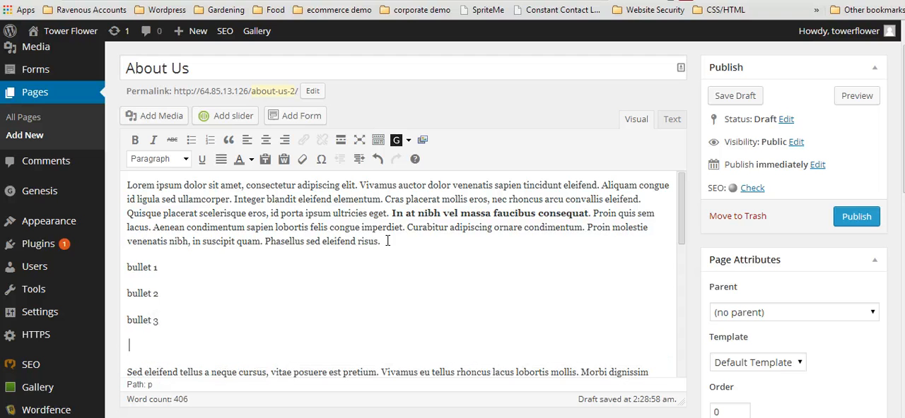
{"action": "type", "text": "bu"}
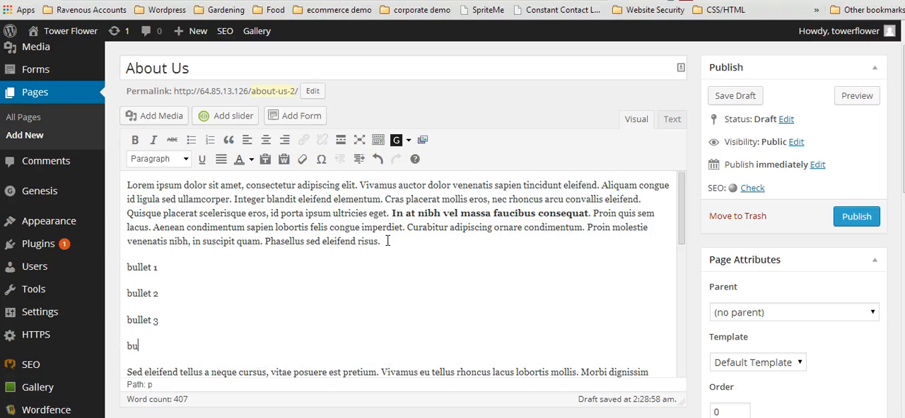
{"action": "type", "text": "llet4"}
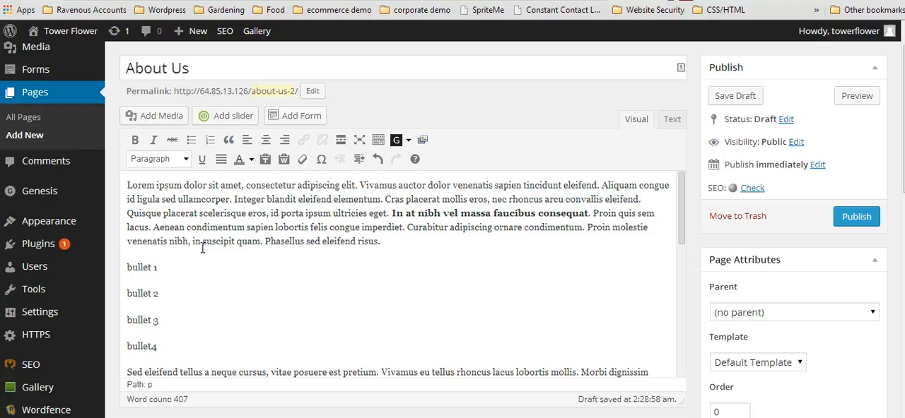
- Format the four bullet lines as a numbered list, 1 through 4
{"action": "left_click_drag", "start_coordinate": [128, 267], "coordinate": [159, 346]}
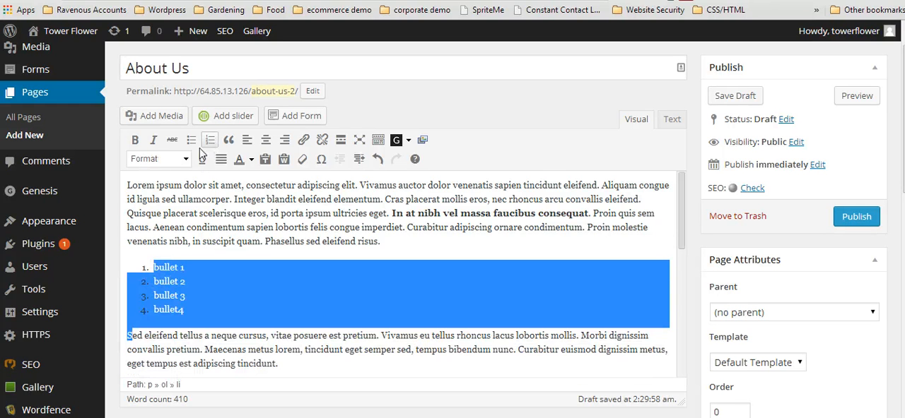
{"action": "left_click", "coordinate": [191, 138]}
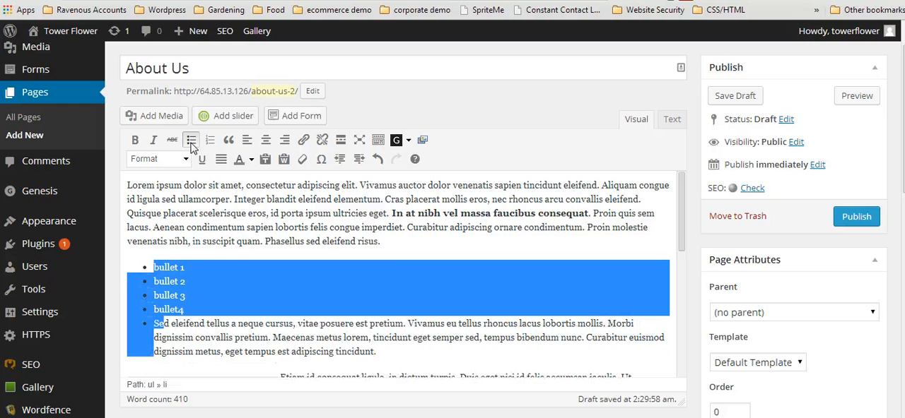
{"action": "left_click", "coordinate": [170, 331]}
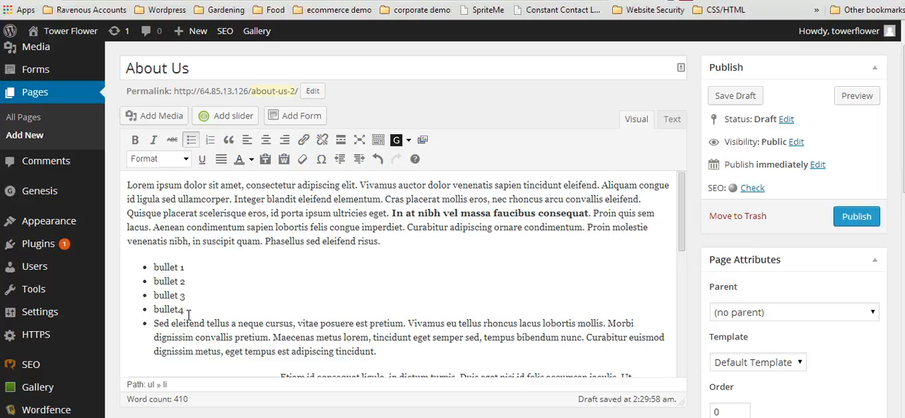
{"action": "left_click", "coordinate": [210, 138]}
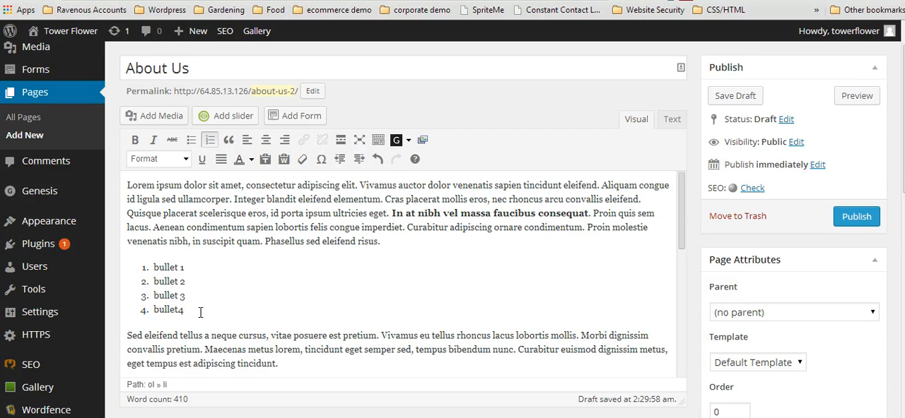
{"action": "left_click_drag", "start_coordinate": [153, 268], "coordinate": [184, 310]}
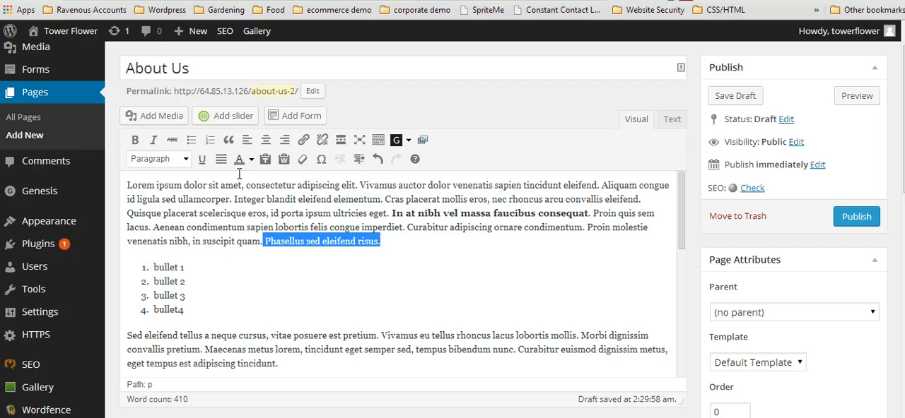
{"action": "left_click", "coordinate": [239, 159]}
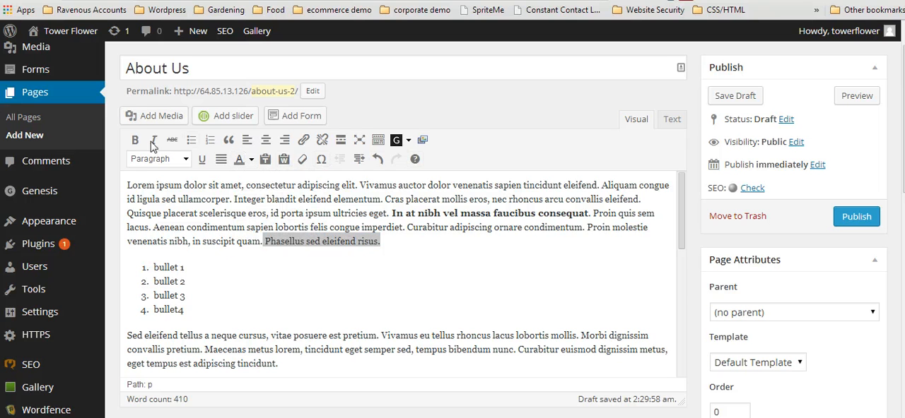
{"action": "mouse_move", "coordinate": [390, 150]}
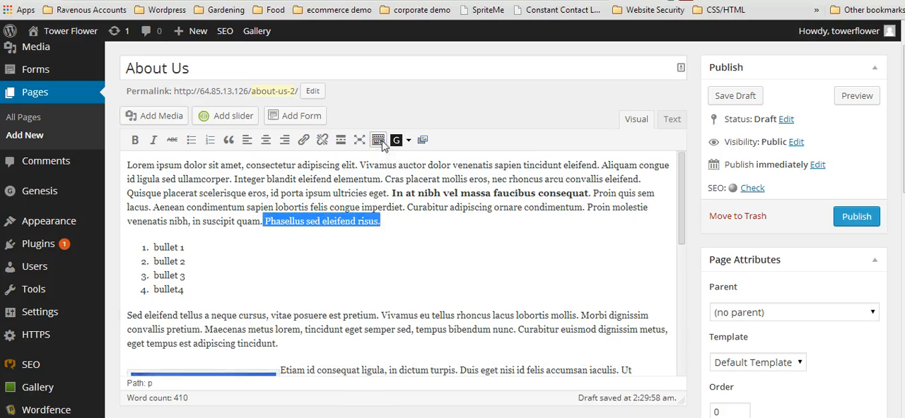
{"action": "left_click", "coordinate": [379, 139]}
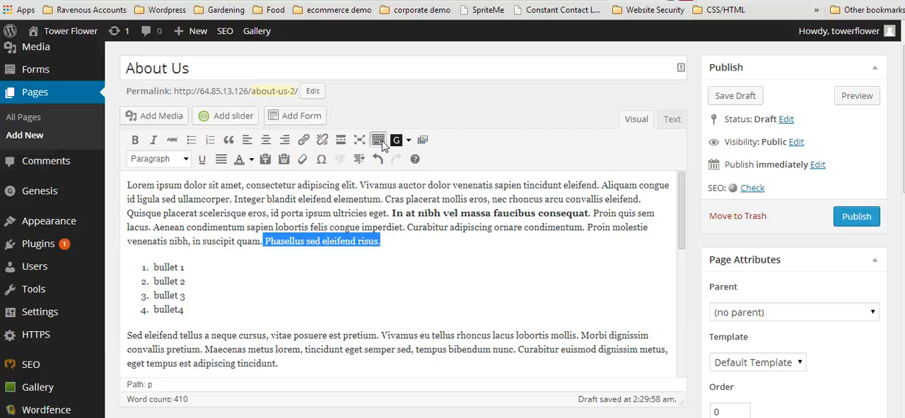
{"action": "mouse_move", "coordinate": [559, 205]}
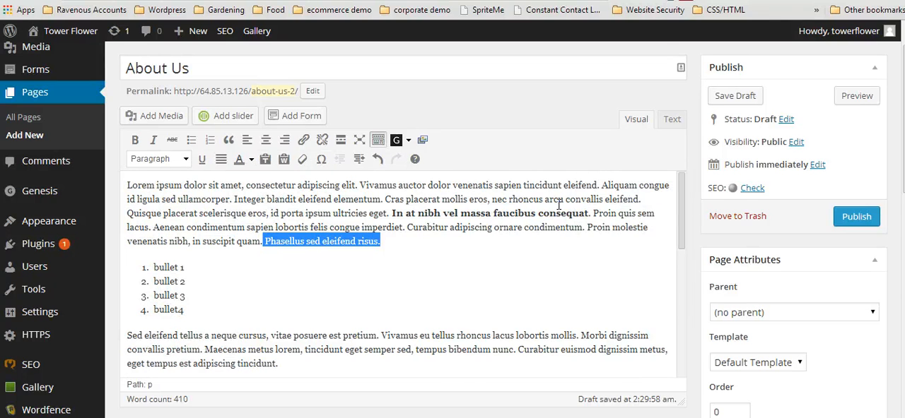
{"action": "scroll", "scroll_direction": "down", "scroll_amount": 3}
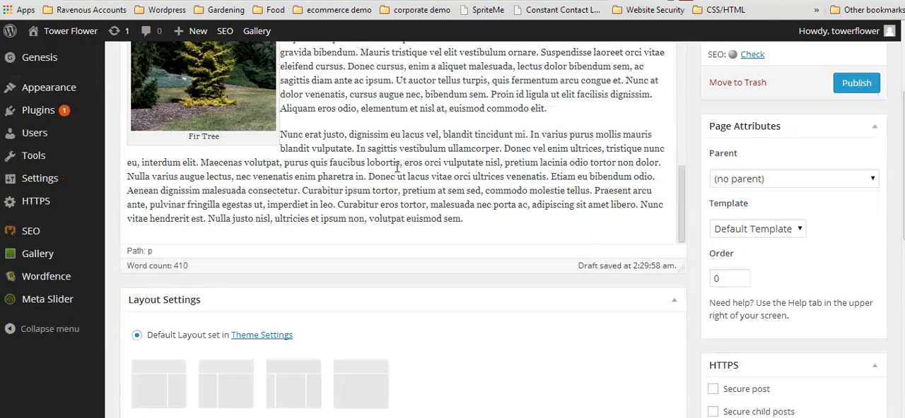
{"action": "scroll", "scroll_direction": "up", "scroll_amount": 3}
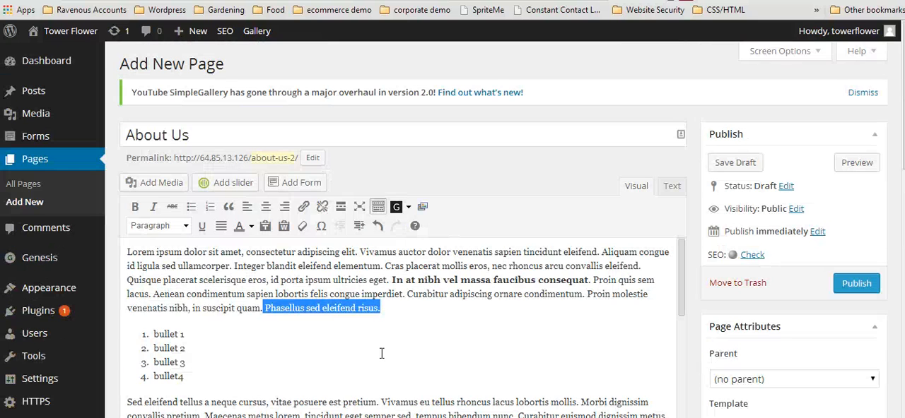
{"action": "scroll", "scroll_direction": "down", "scroll_amount": 3}
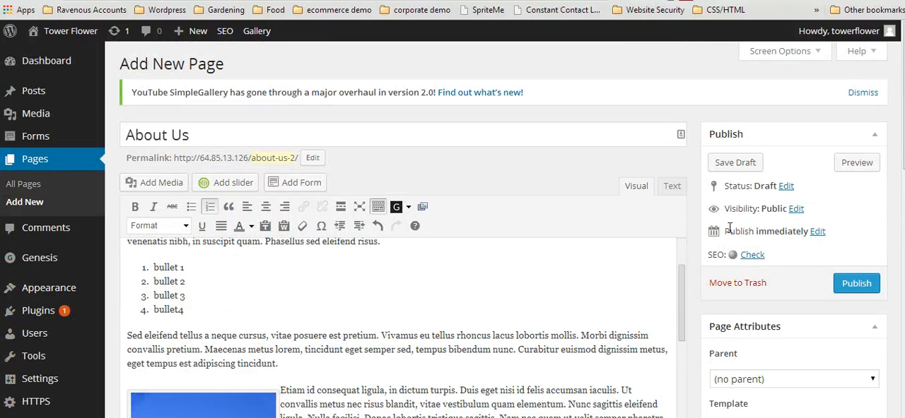
{"action": "mouse_move", "coordinate": [856, 163]}
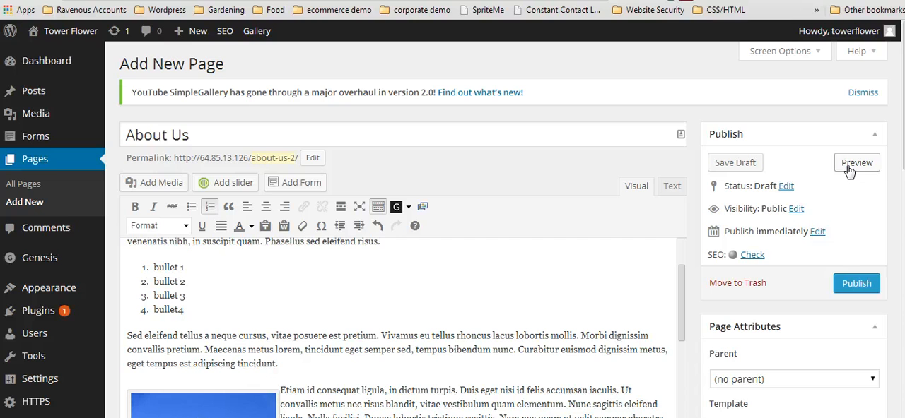
- Preview the About Us page on the site and scroll through its bold text, list and photo
{"action": "left_click", "coordinate": [857, 163]}
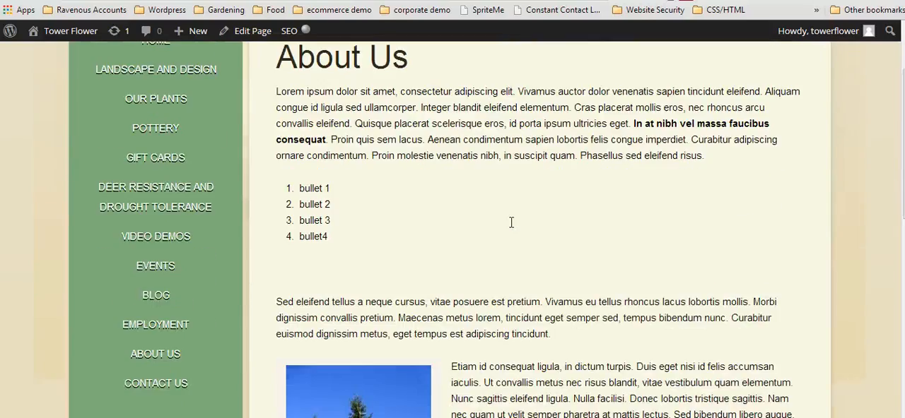
{"action": "scroll", "scroll_direction": "down", "scroll_amount": 3}
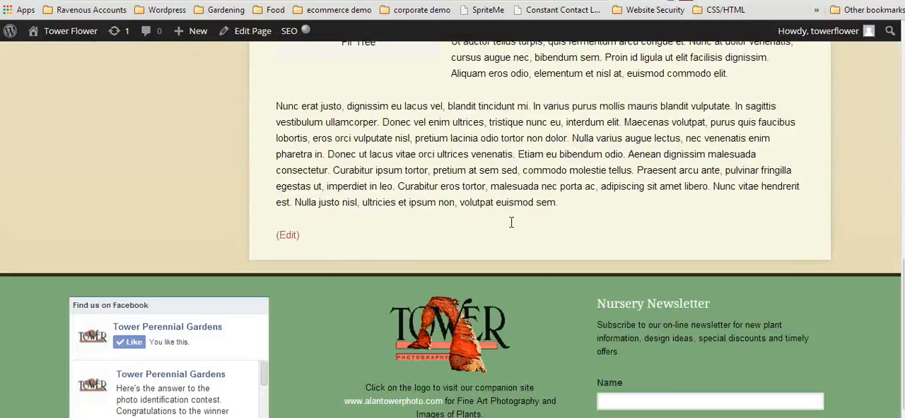
{"action": "scroll", "scroll_direction": "up", "scroll_amount": 3}
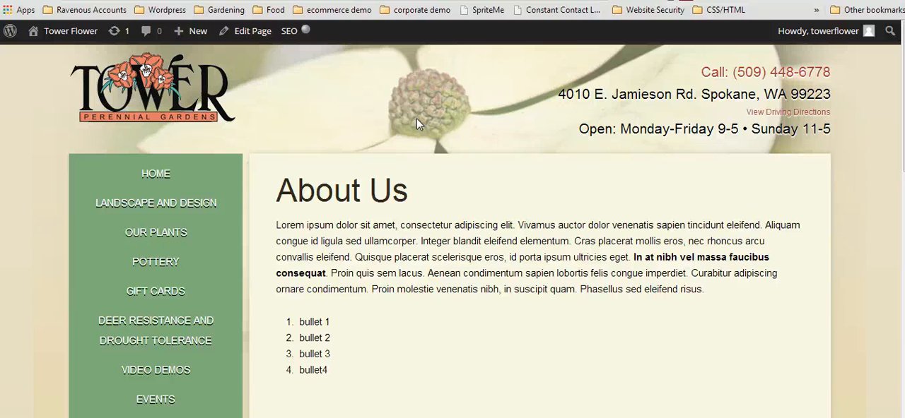